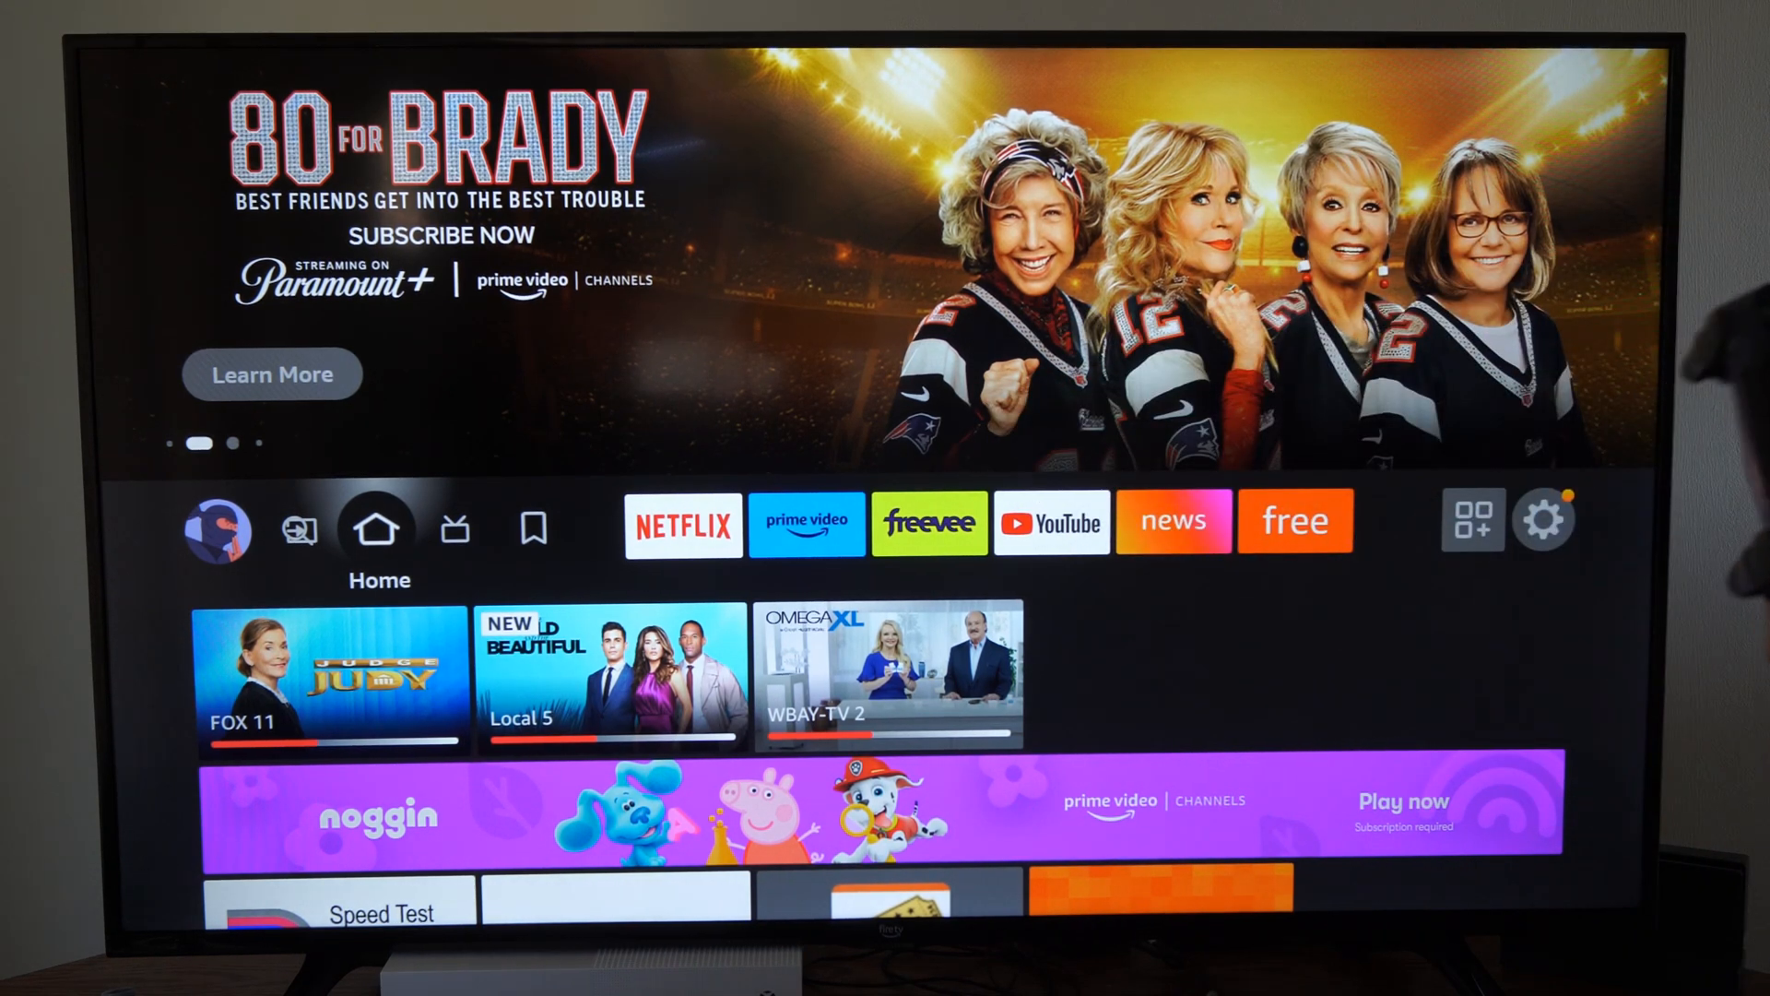
Go from the home screen into the Settings category grid via the gear icon.
left_click(534, 531)
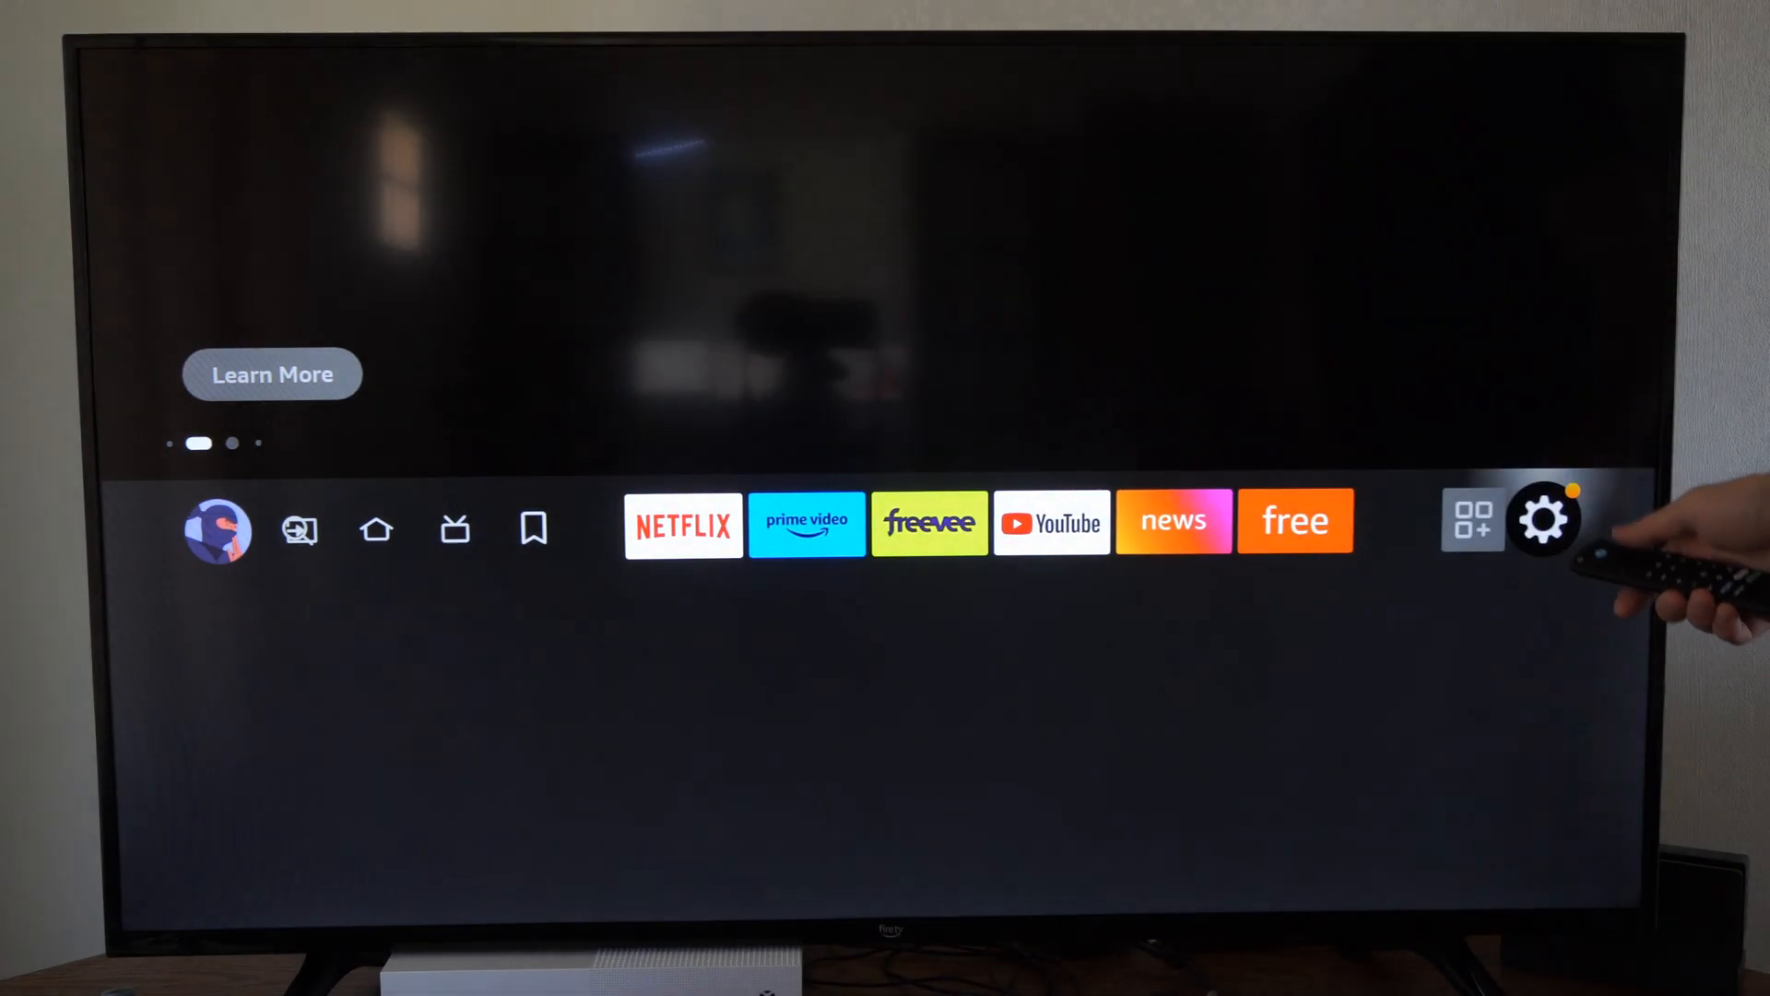
left_click(1545, 520)
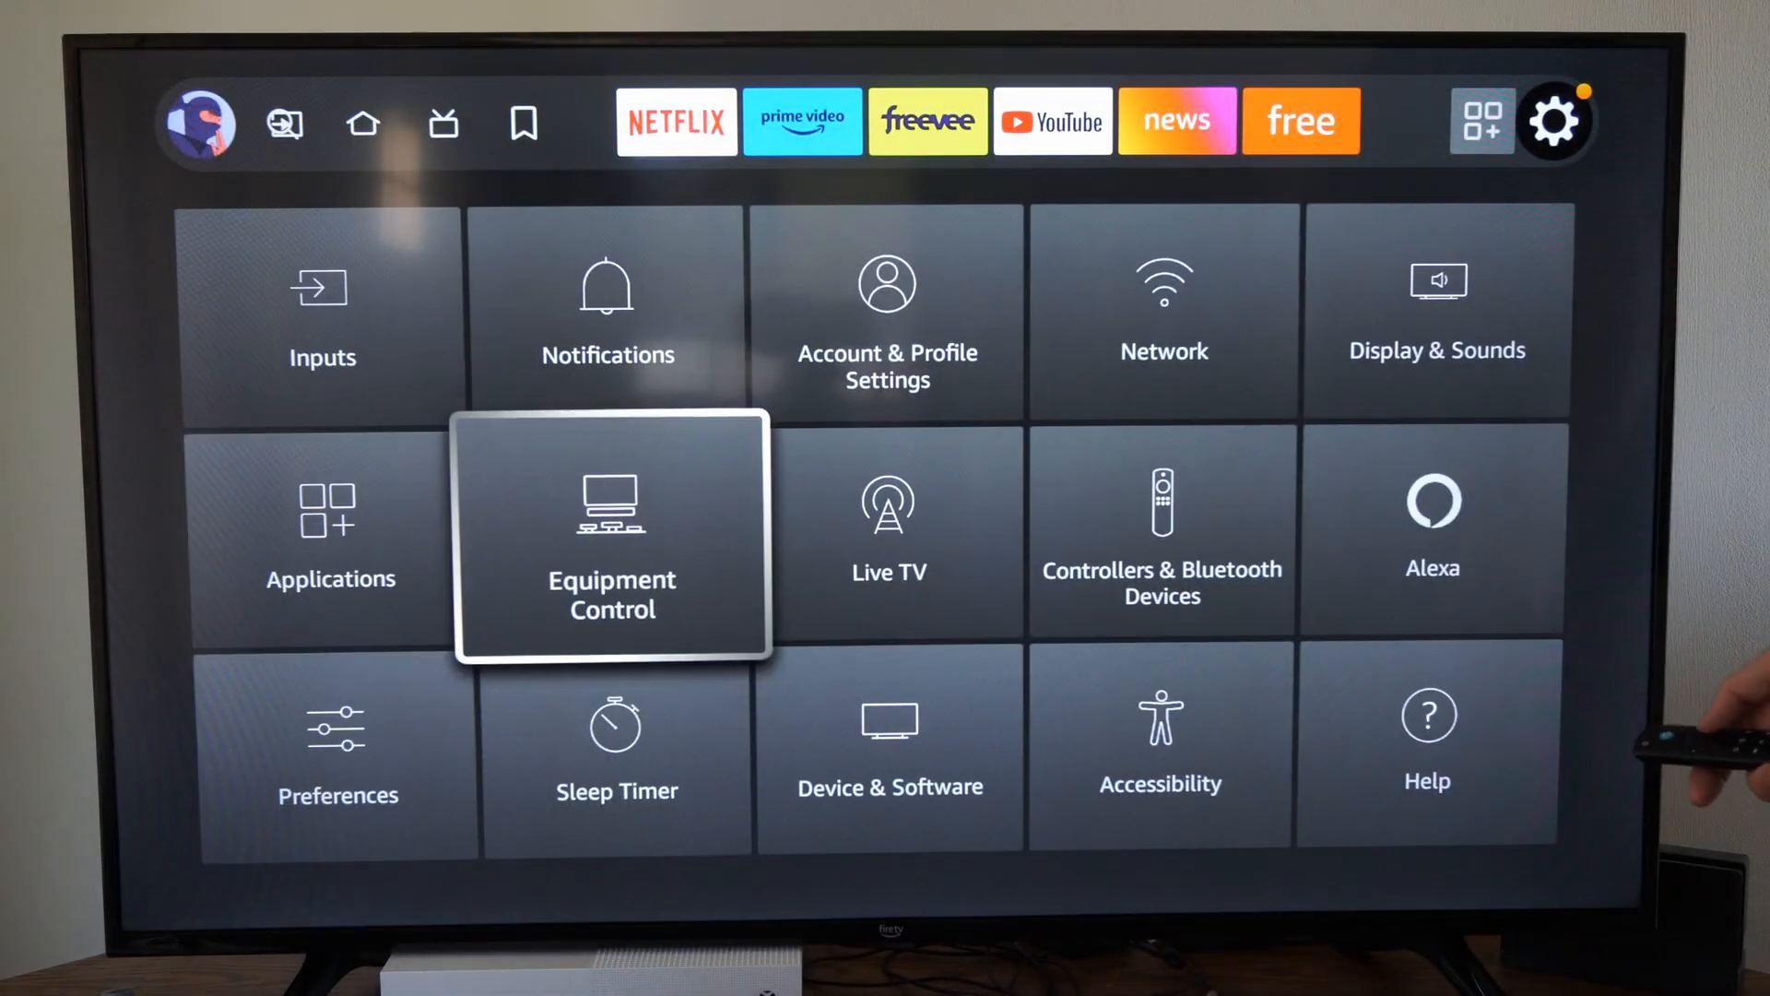
Enter Controllers & Bluetooth Devices and highlight the Samsung Soundbar under Other Bluetooth Devices.
left_click(1162, 527)
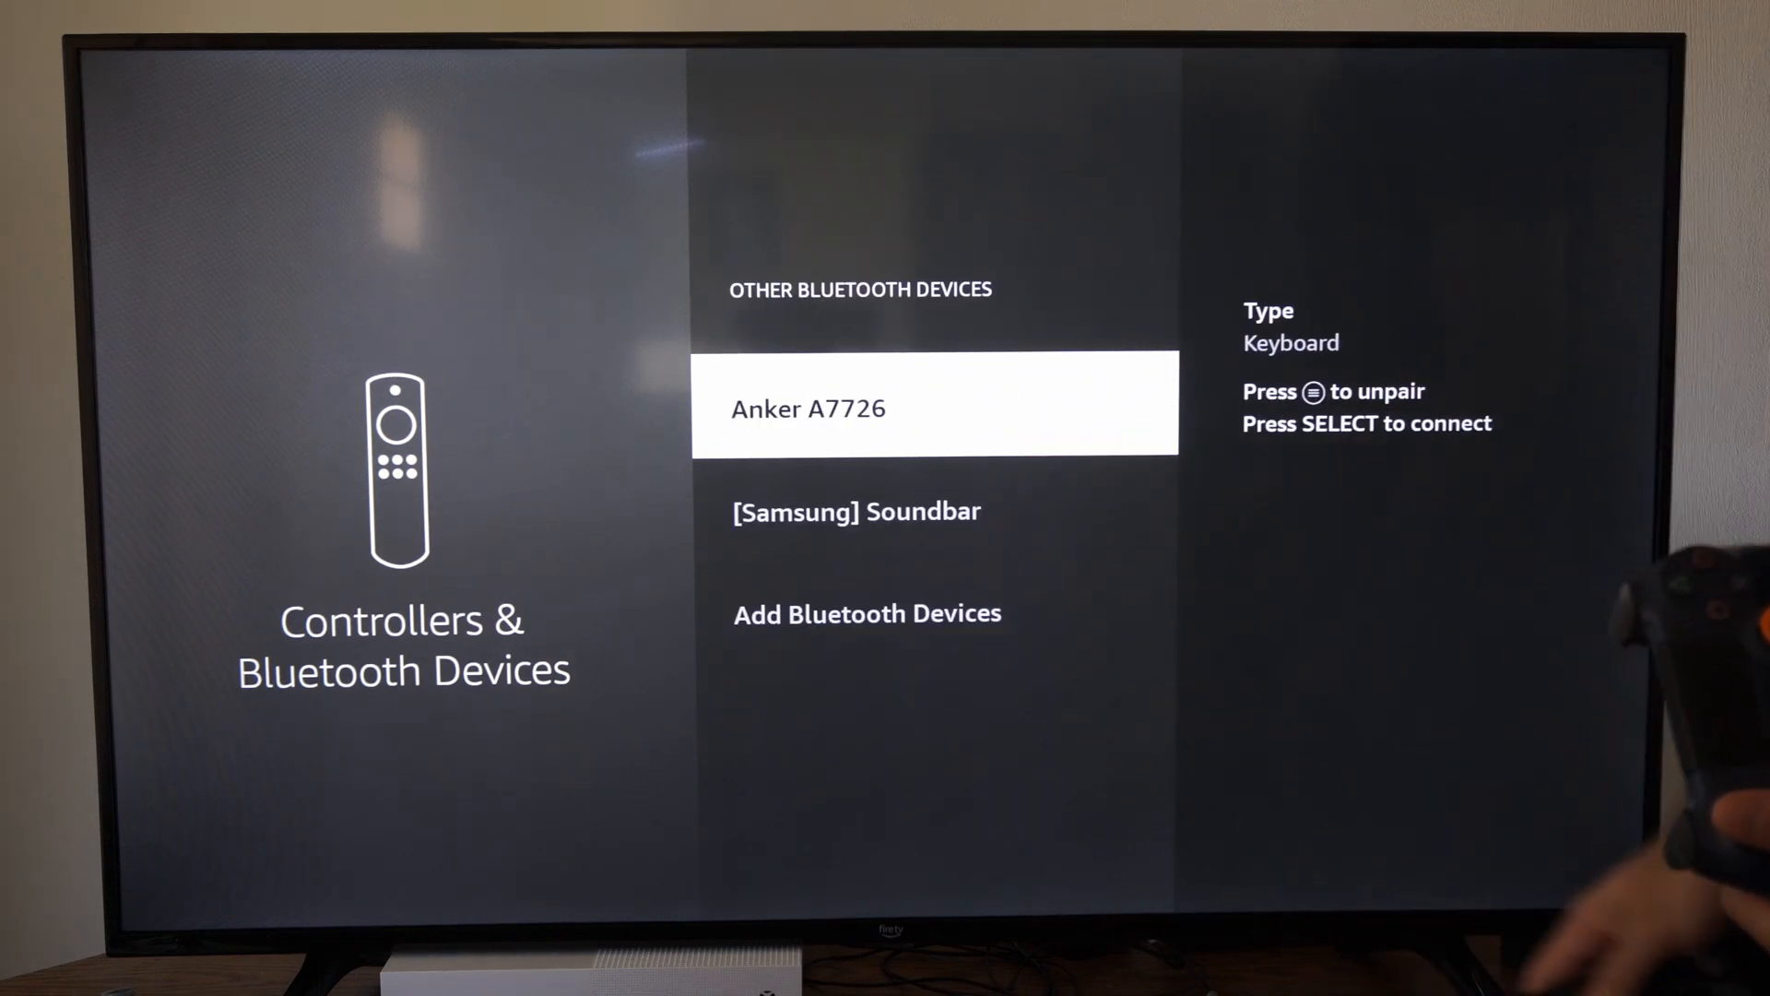
key("Down")
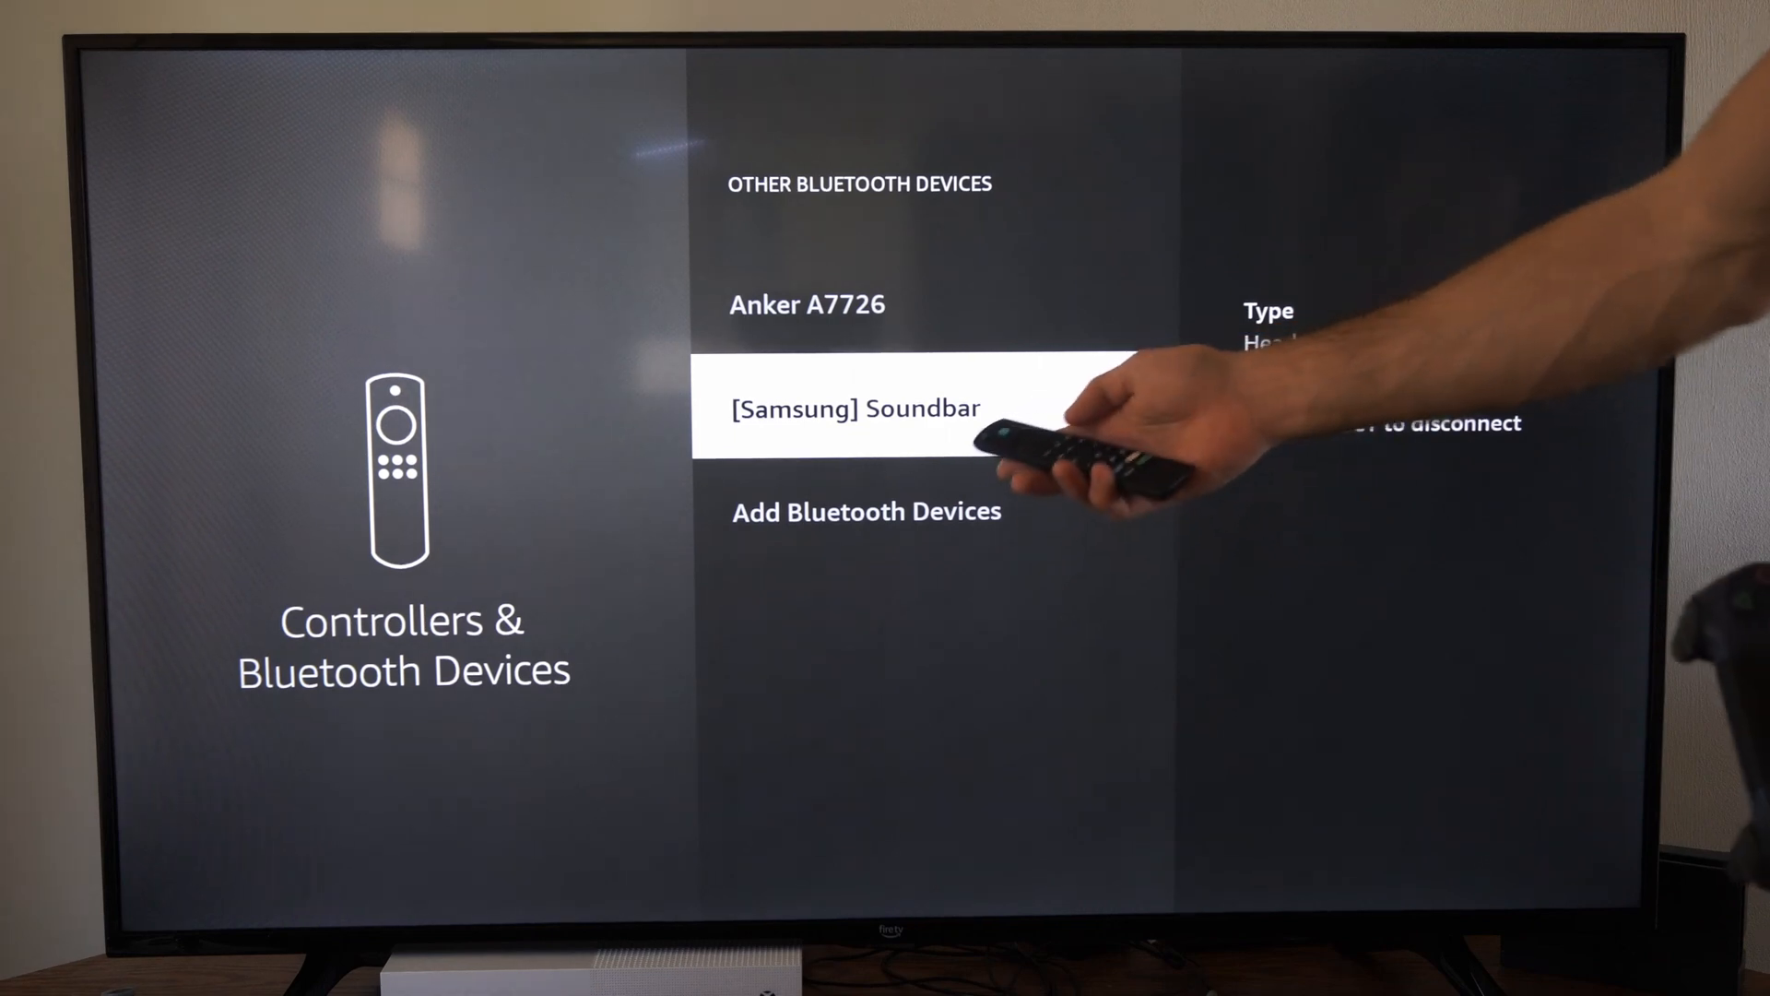